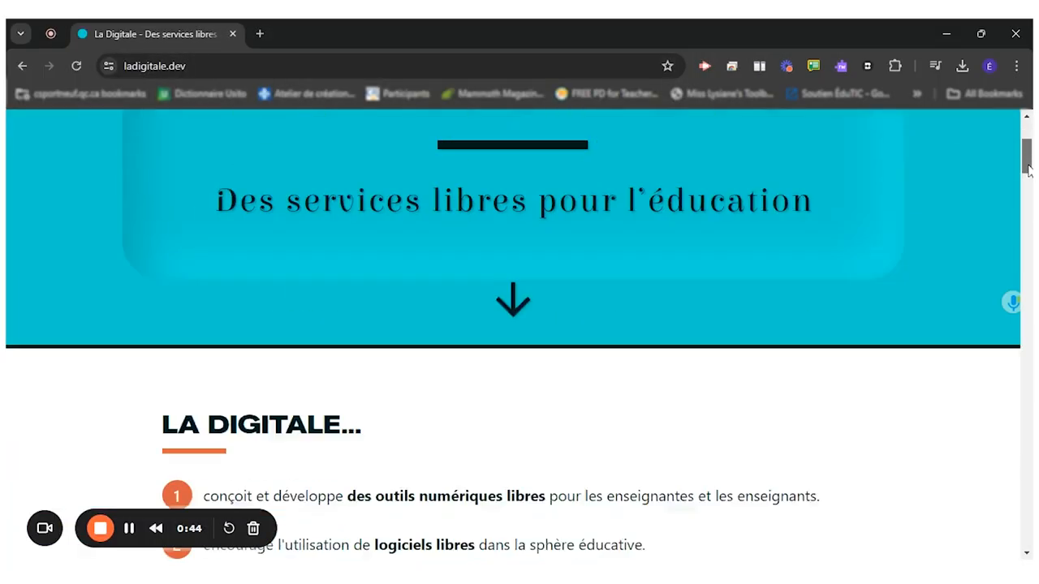
Reach the Digipad card in the La Digitale catalogue and launch digipad.app from it
scroll("down", 3)
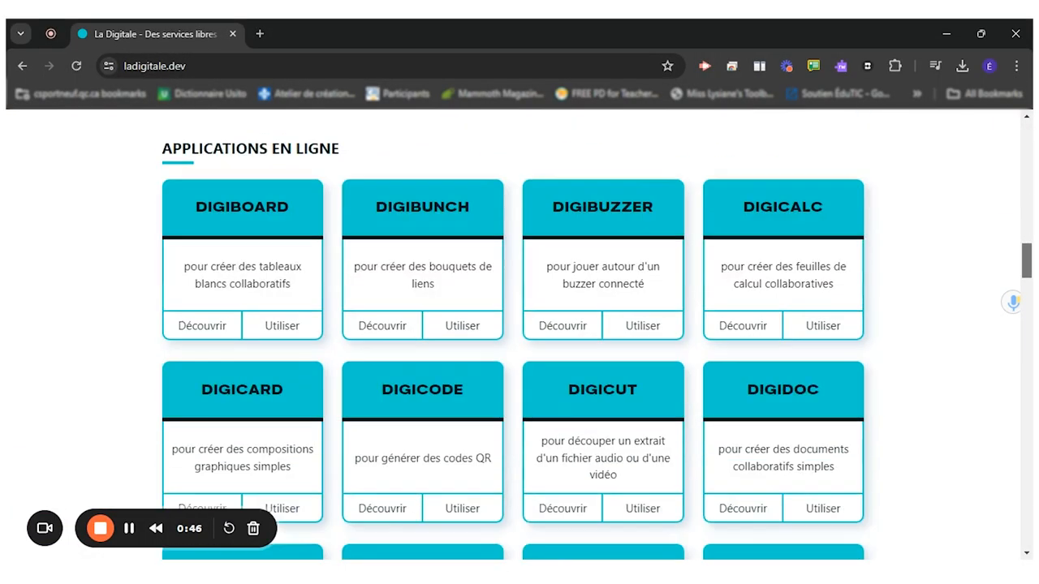
scroll("down", 3)
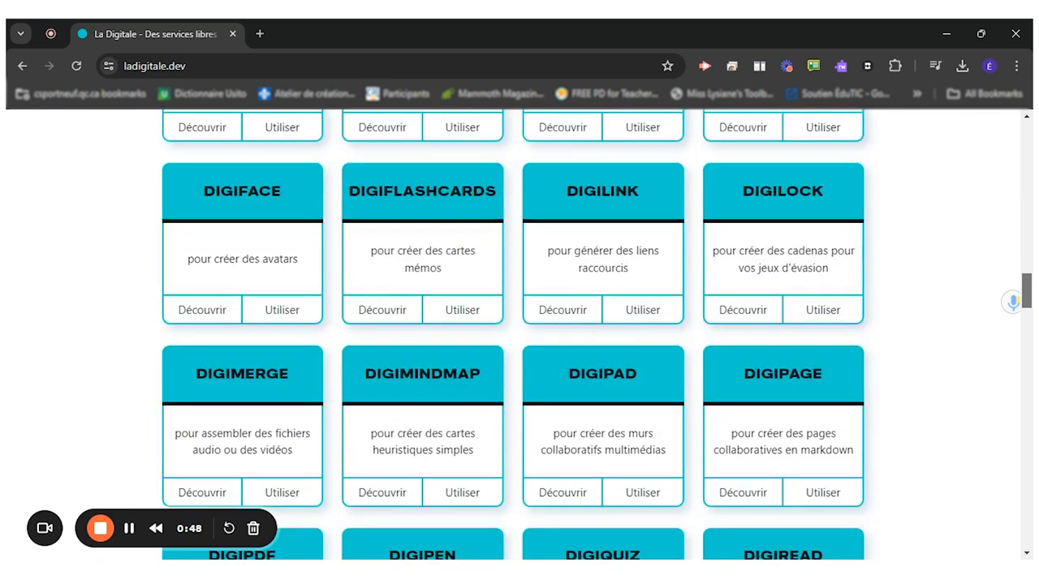
scroll("down", 3)
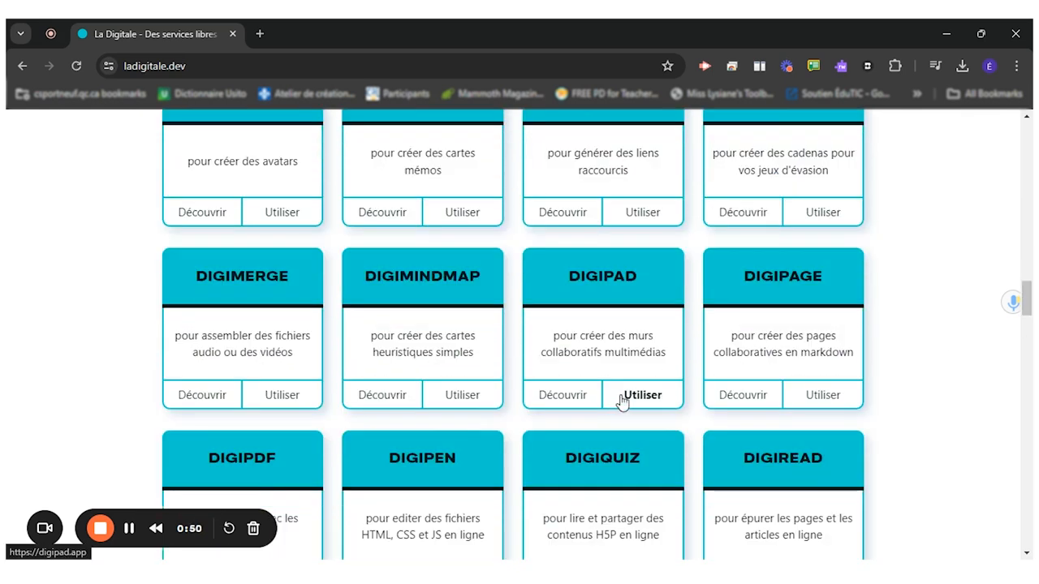
left_click(642, 394)
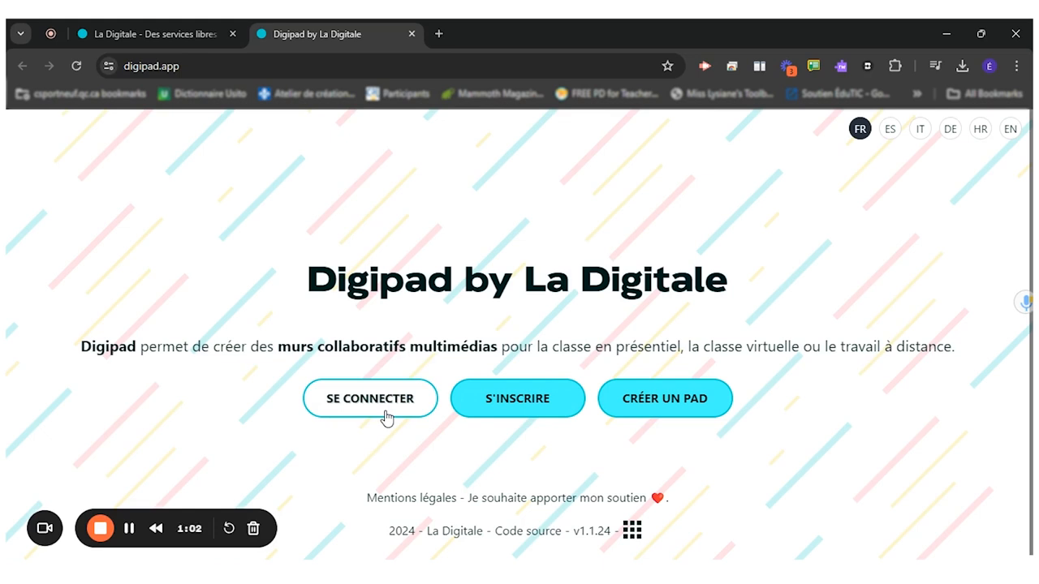
Sign in to the Digipad account and create a new pad titled 'Test 333'
left_click(370, 400)
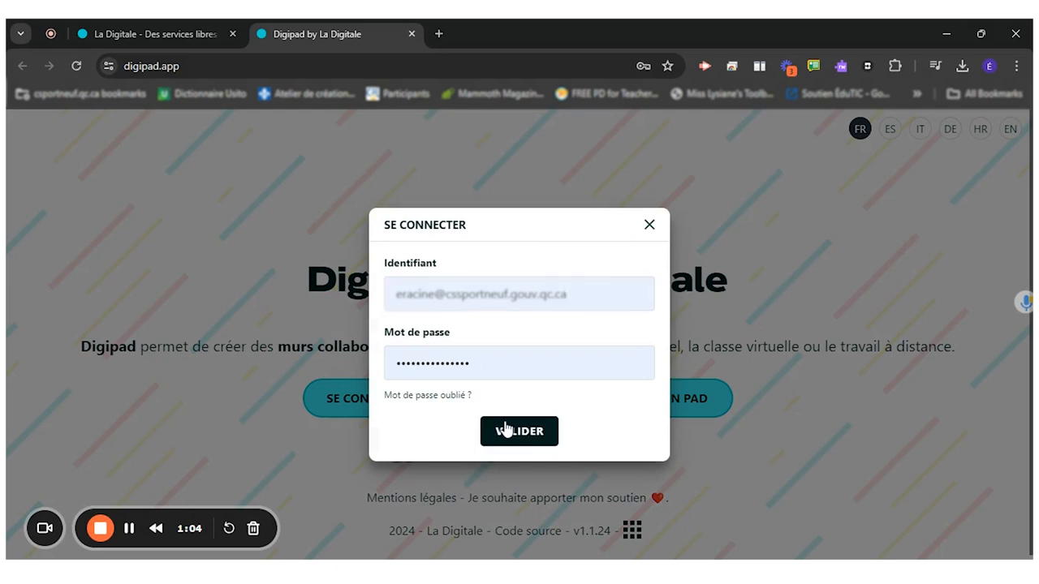
left_click(519, 432)
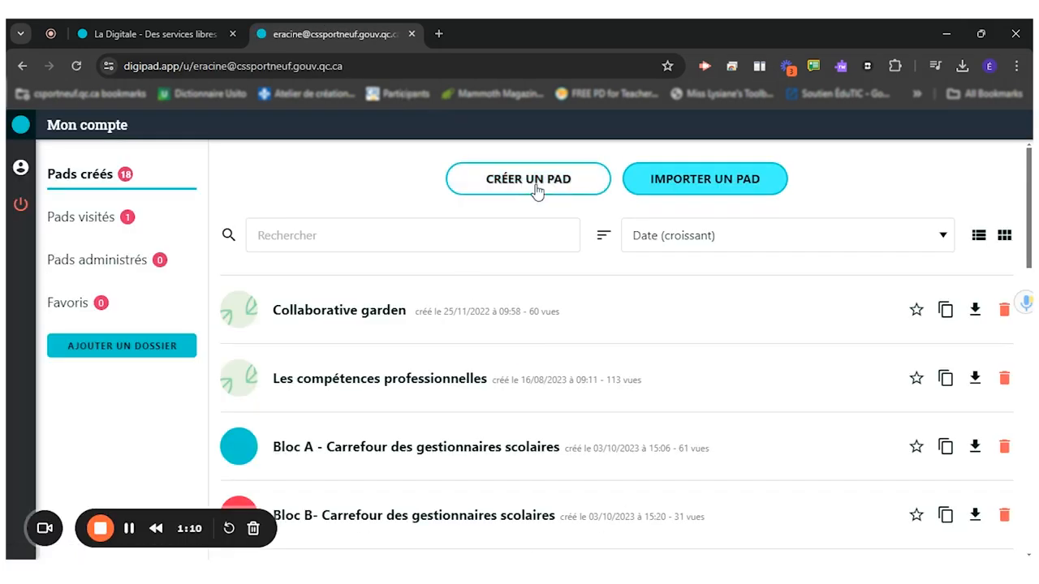
left_click(527, 179)
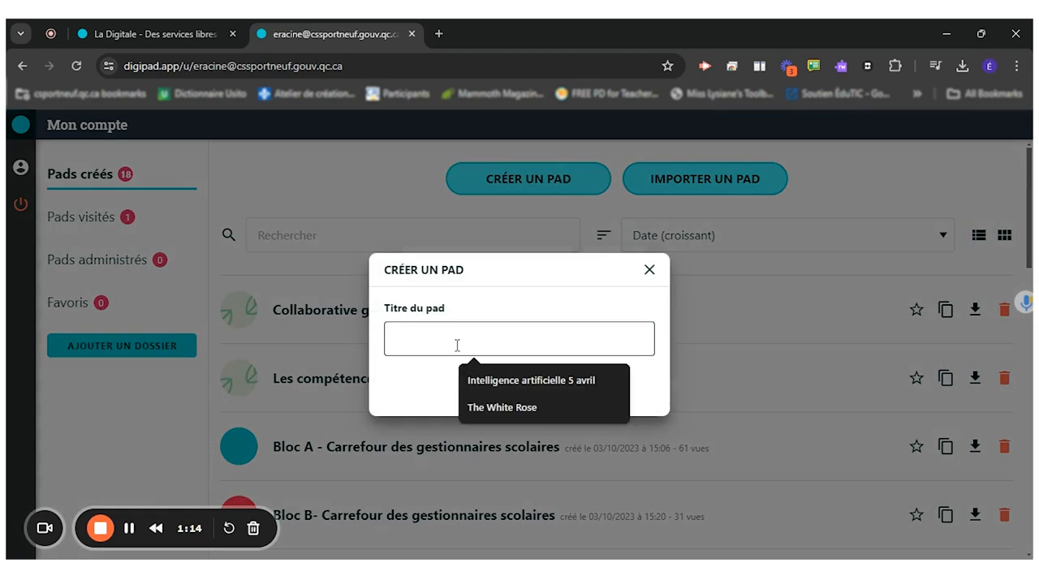
type("Test 333")
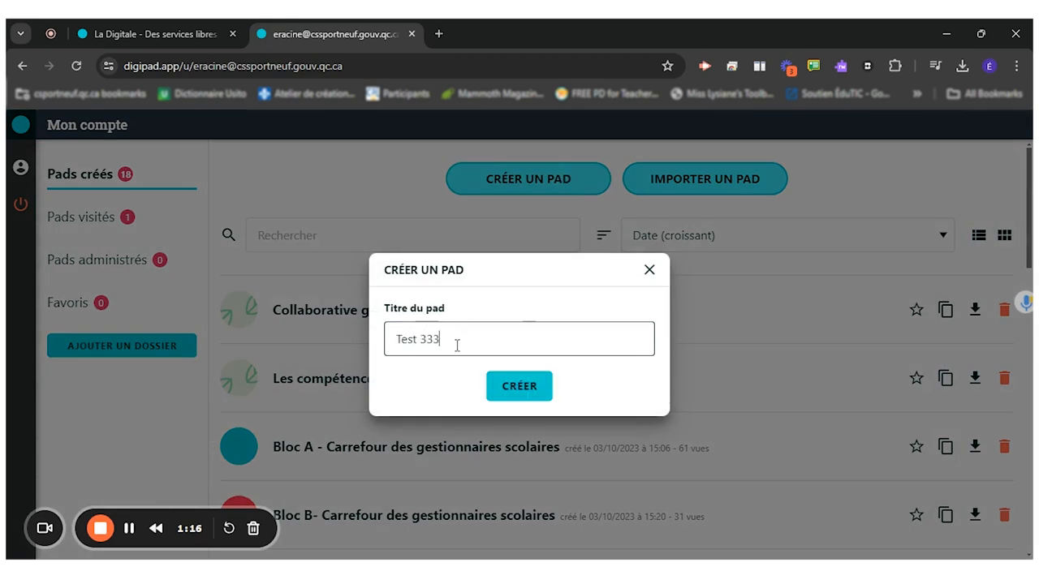
left_click(520, 386)
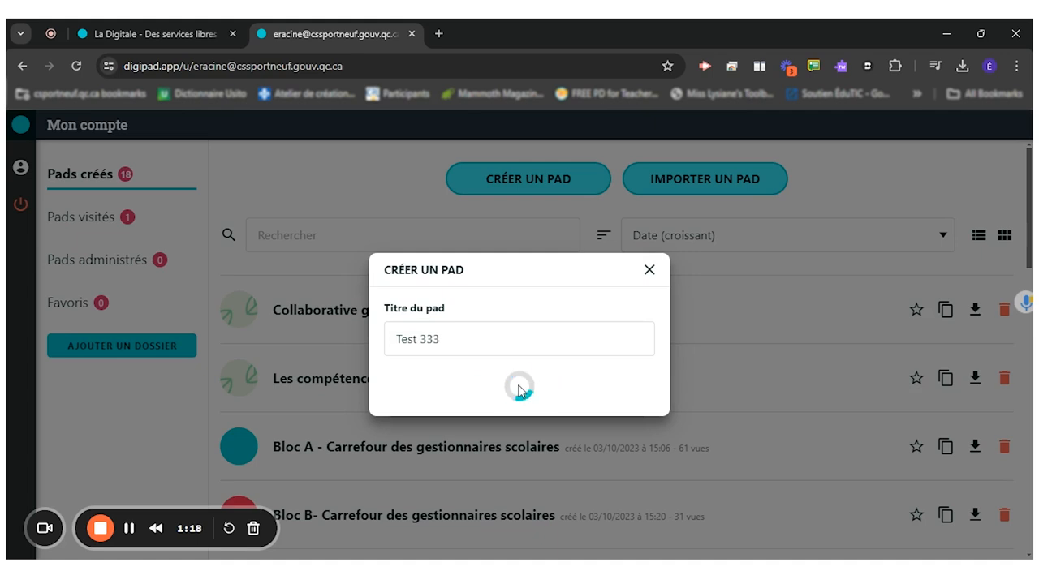
Show the Paramètres du pad panel scrolled down to the Affichage layout choices
left_click(519, 387)
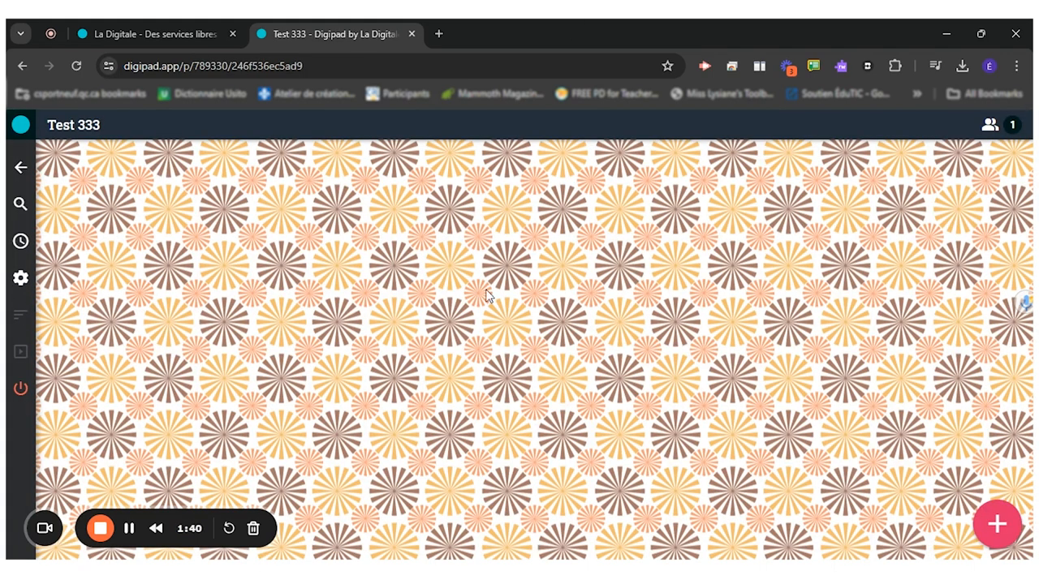
mouse_move(477, 314)
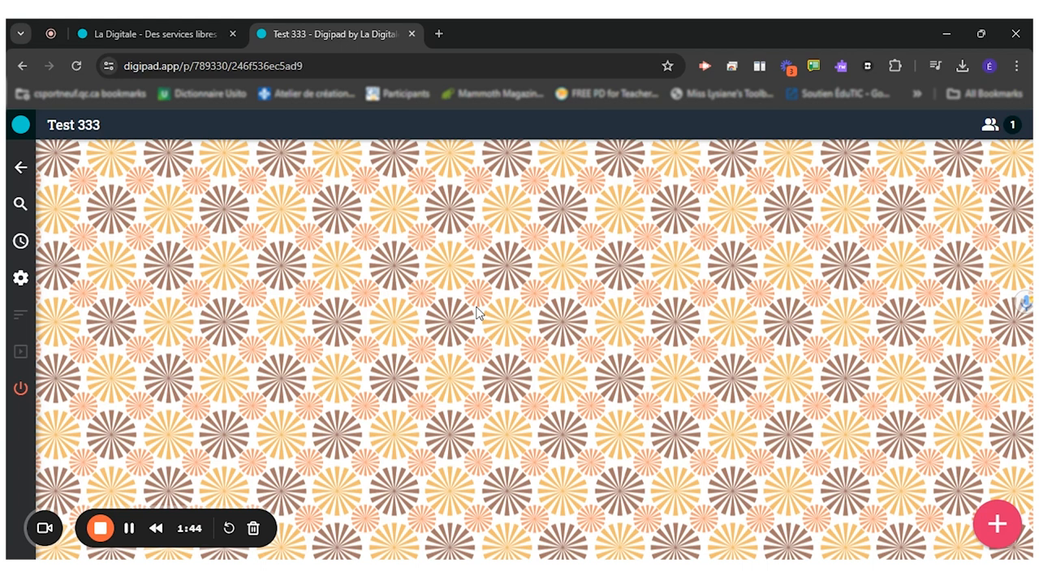
mouse_move(96, 237)
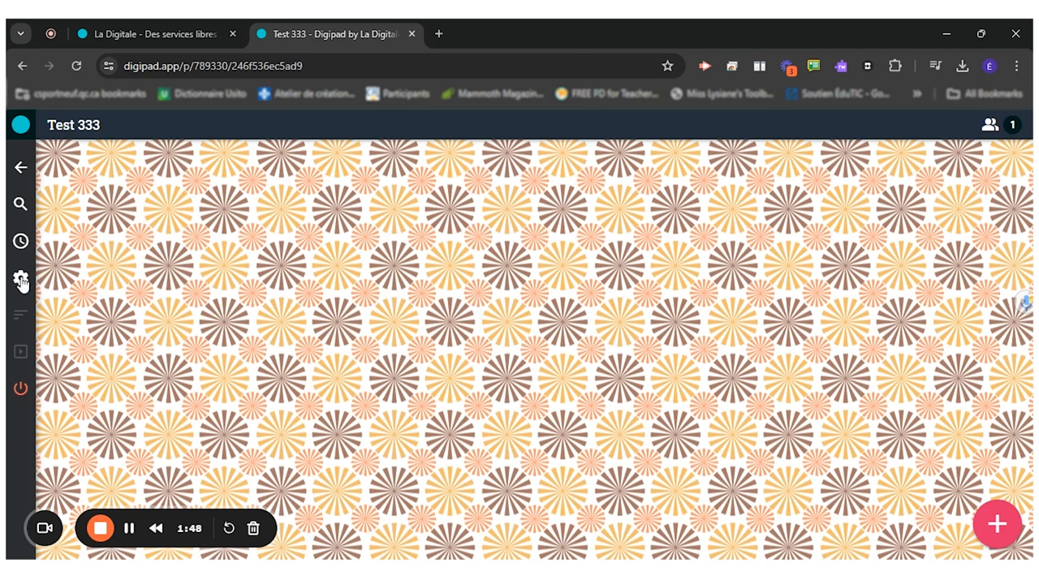
left_click(20, 279)
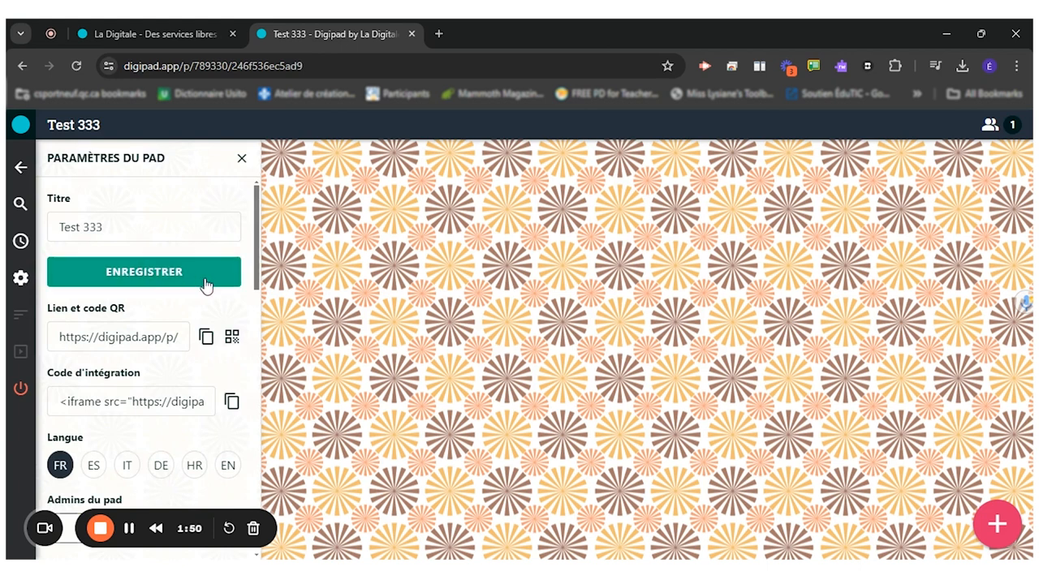
scroll("down", 3)
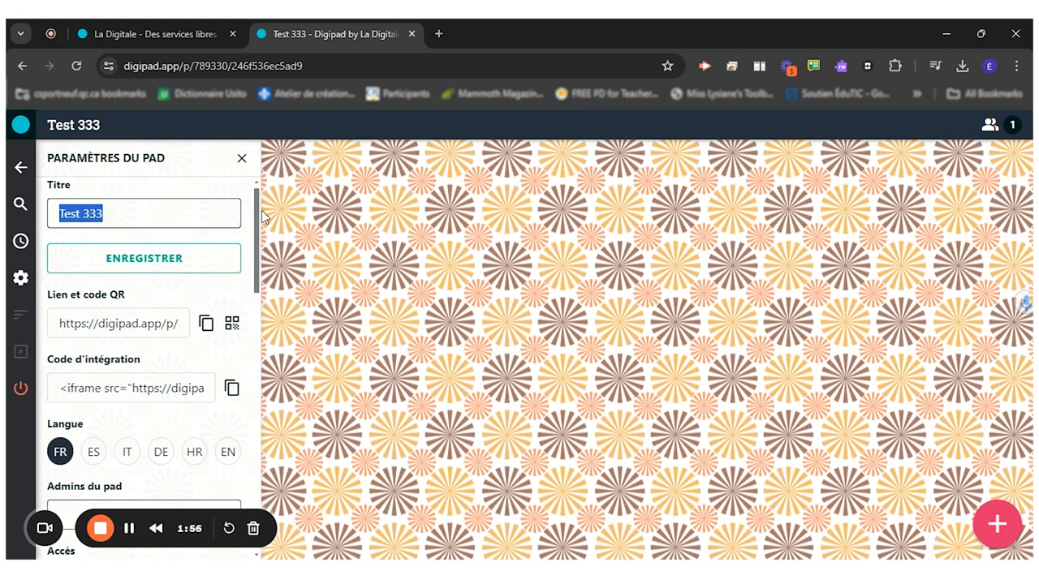
scroll("down", 3)
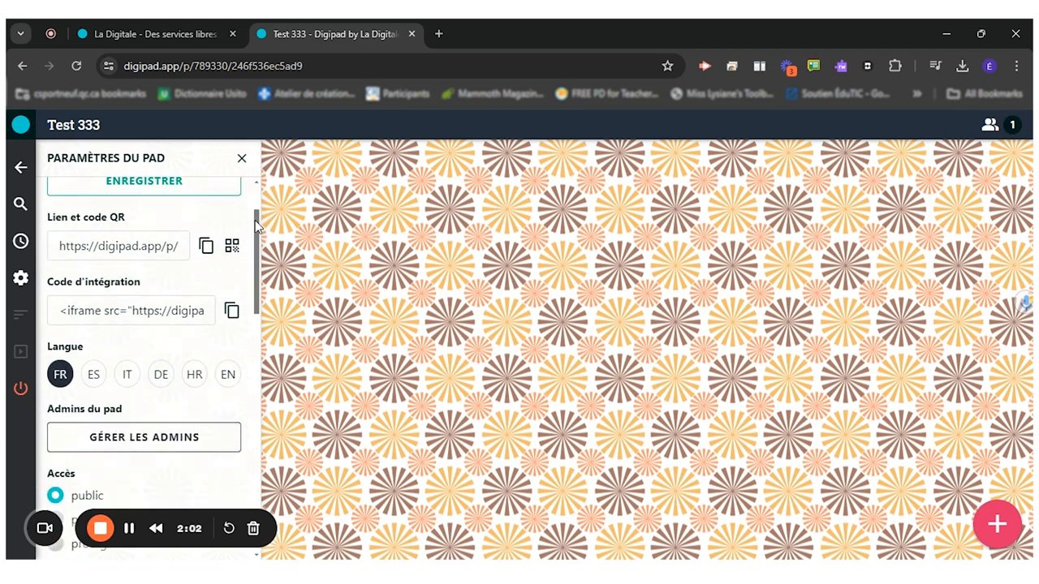
scroll("down", 3)
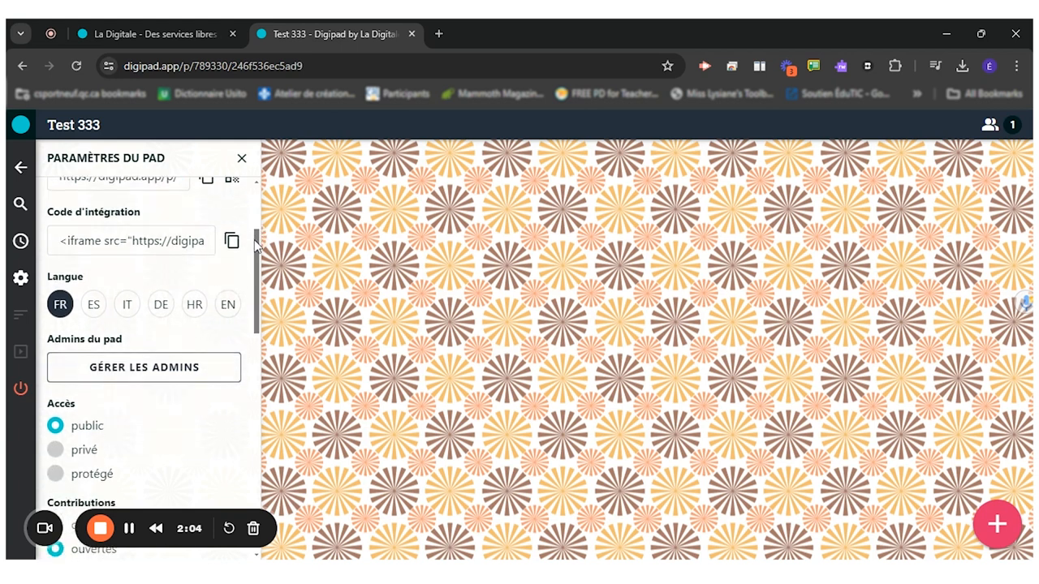
scroll("down", 3)
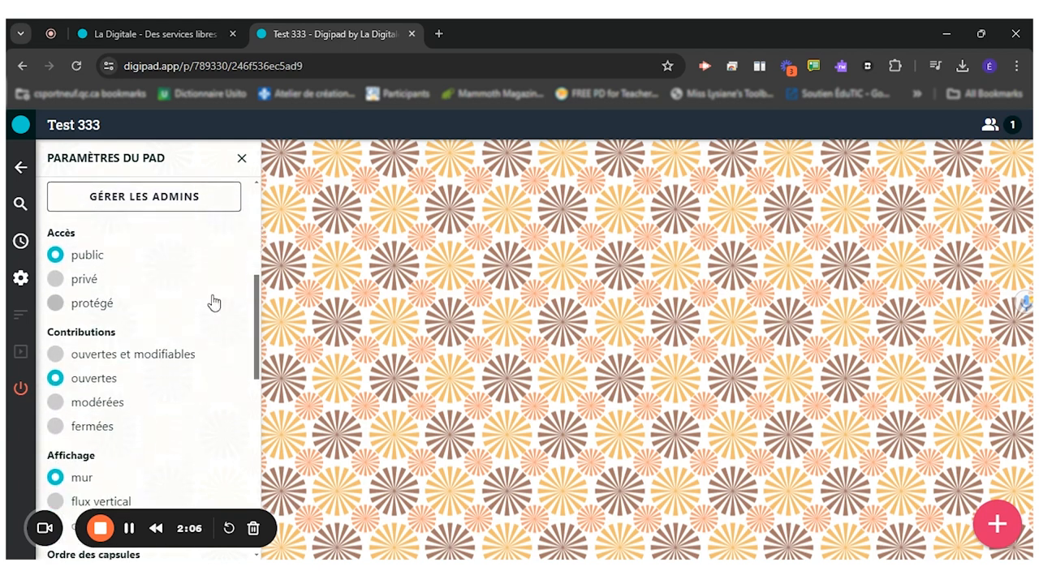
mouse_move(73, 260)
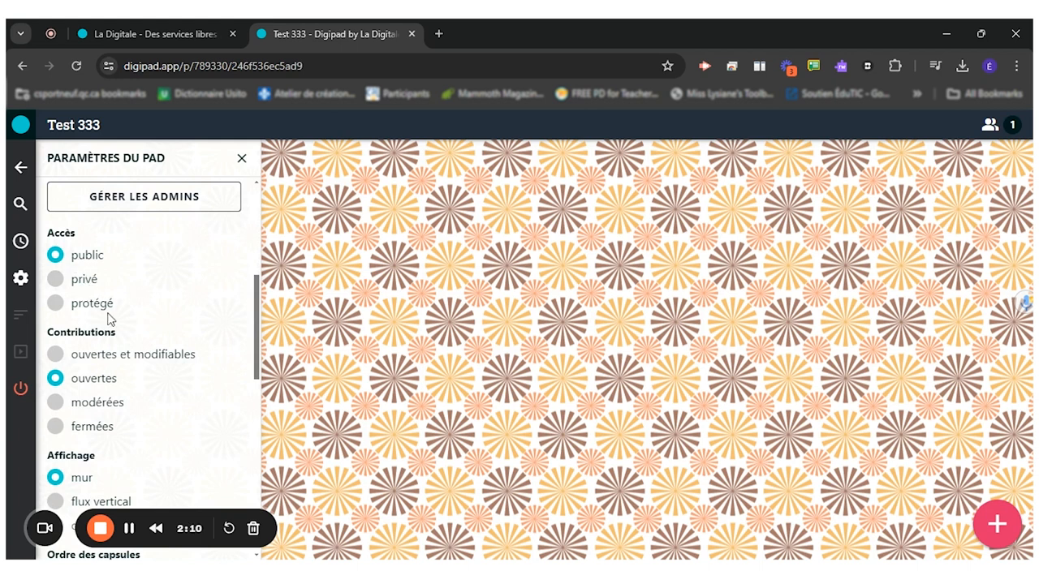
mouse_move(247, 341)
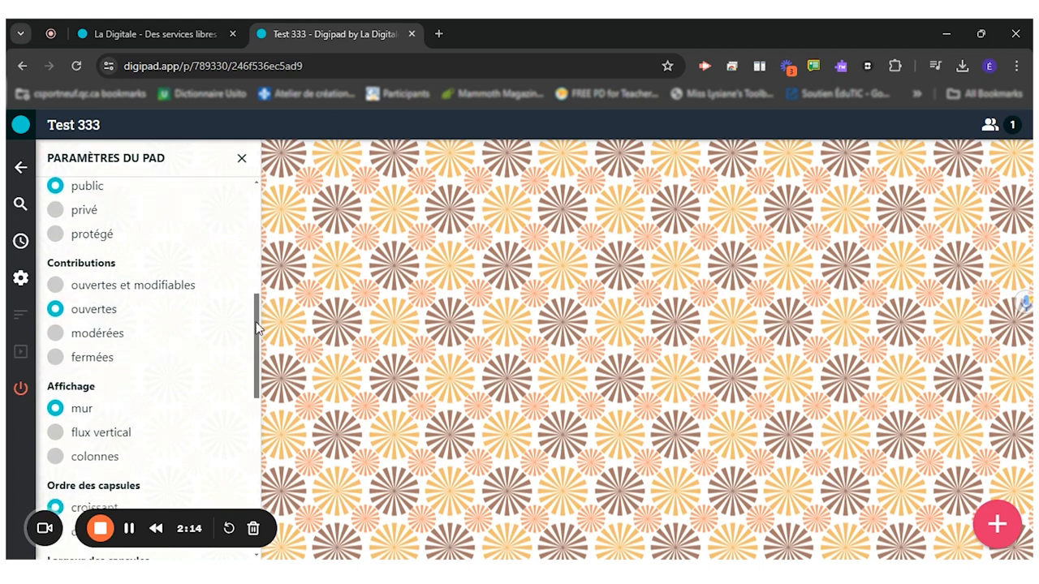
scroll("down", 3)
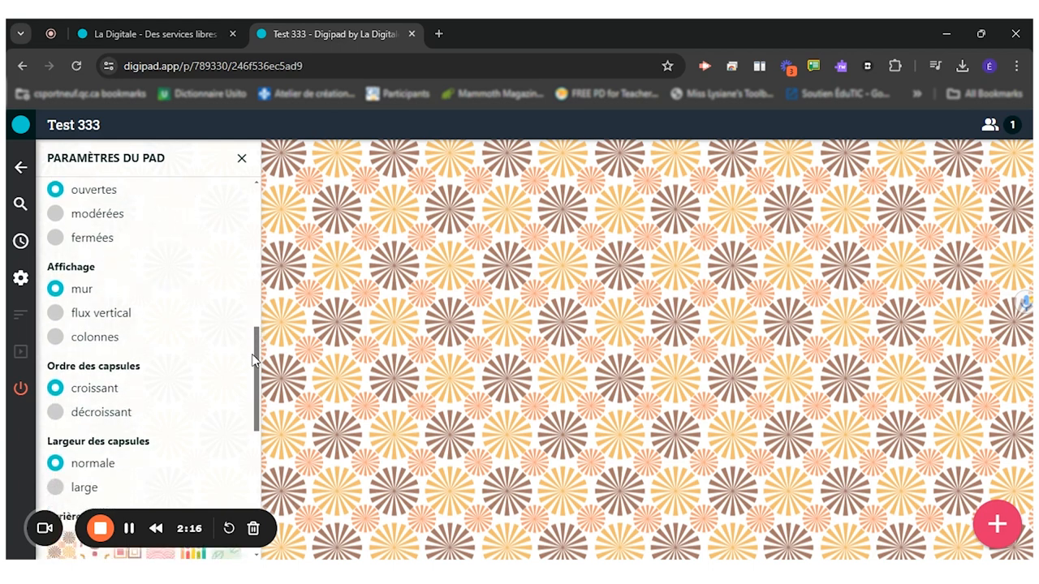
scroll("down", 3)
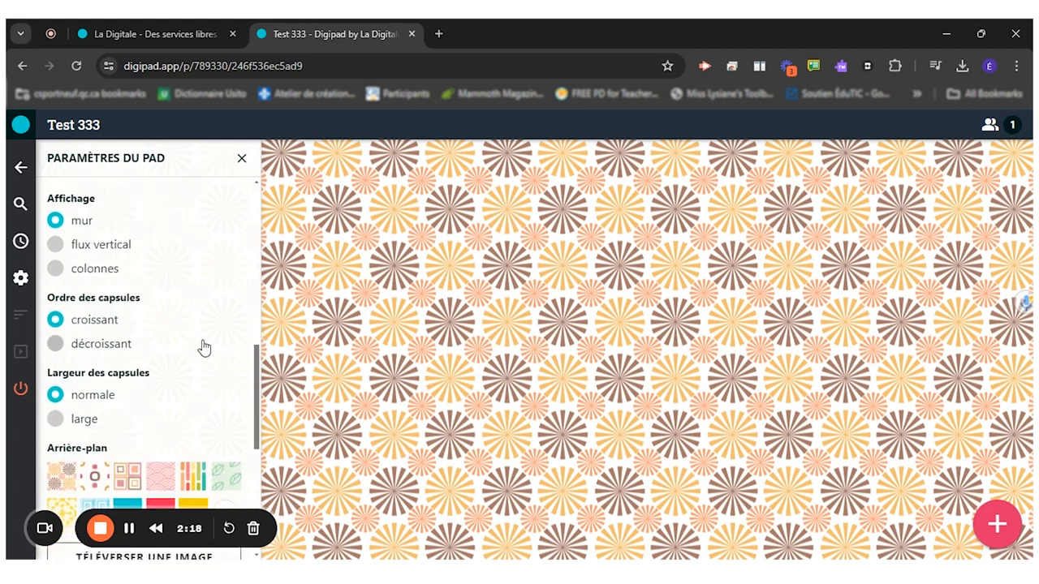
mouse_move(121, 268)
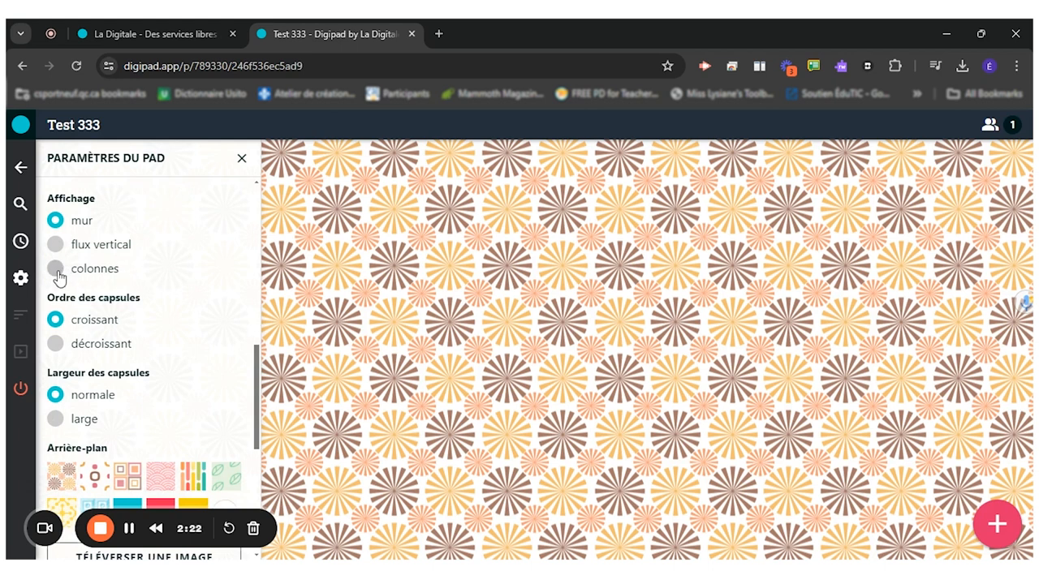
Set the display to 'colonnes' with a plain teal background and return to the board
left_click(55, 270)
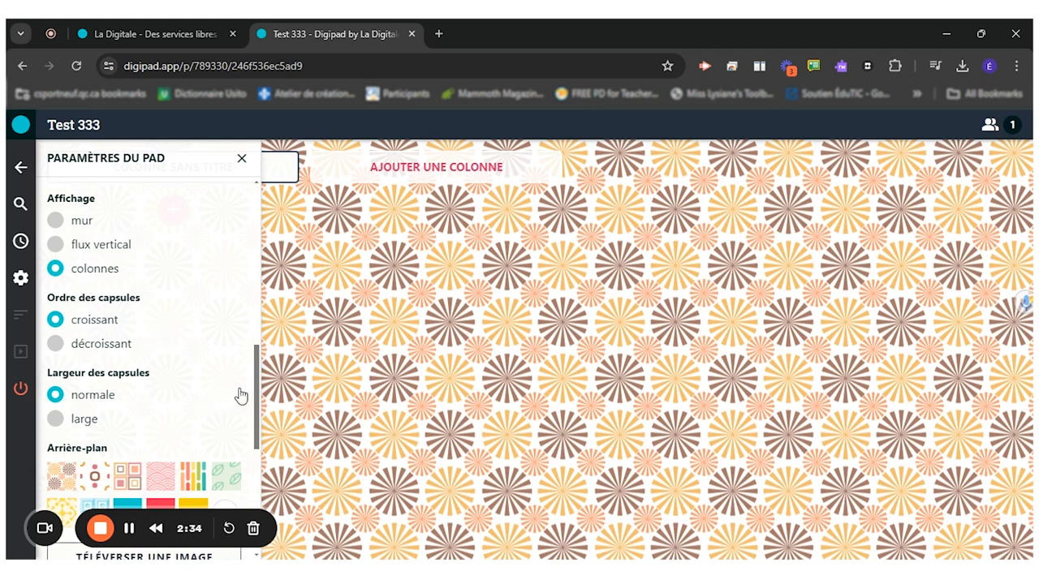
scroll("down", 3)
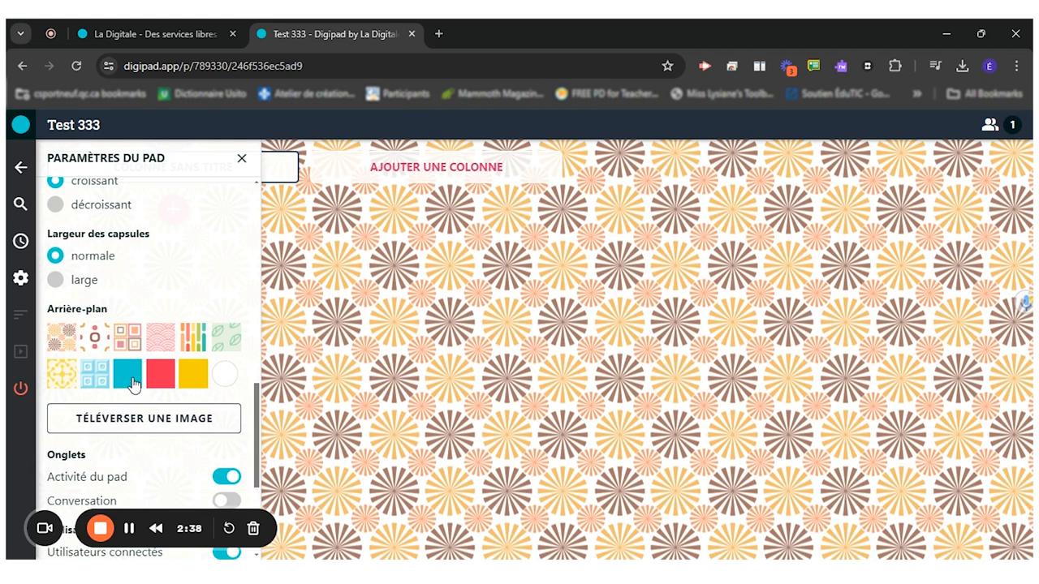
left_click(126, 373)
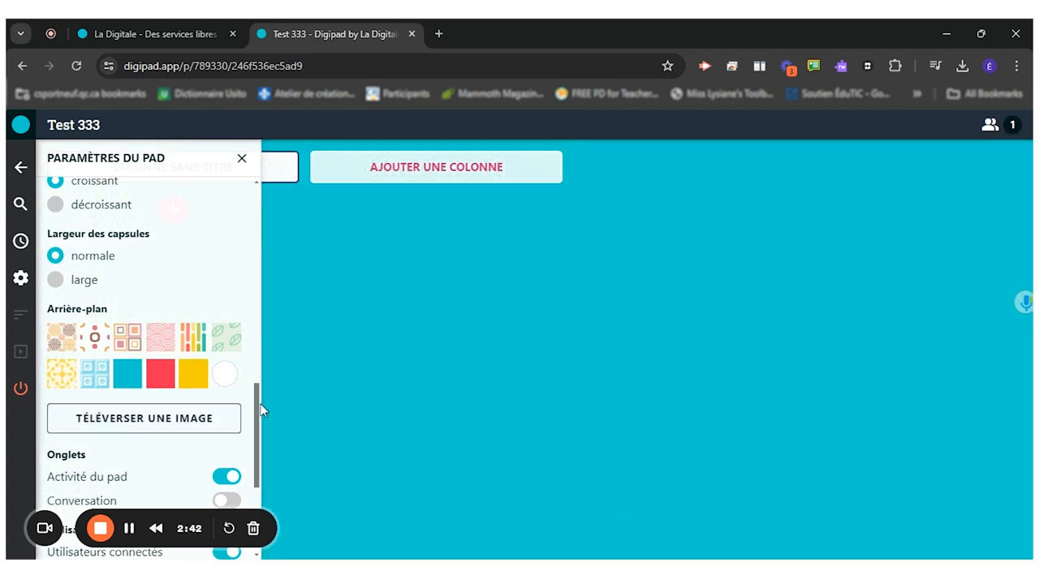
scroll("down", 3)
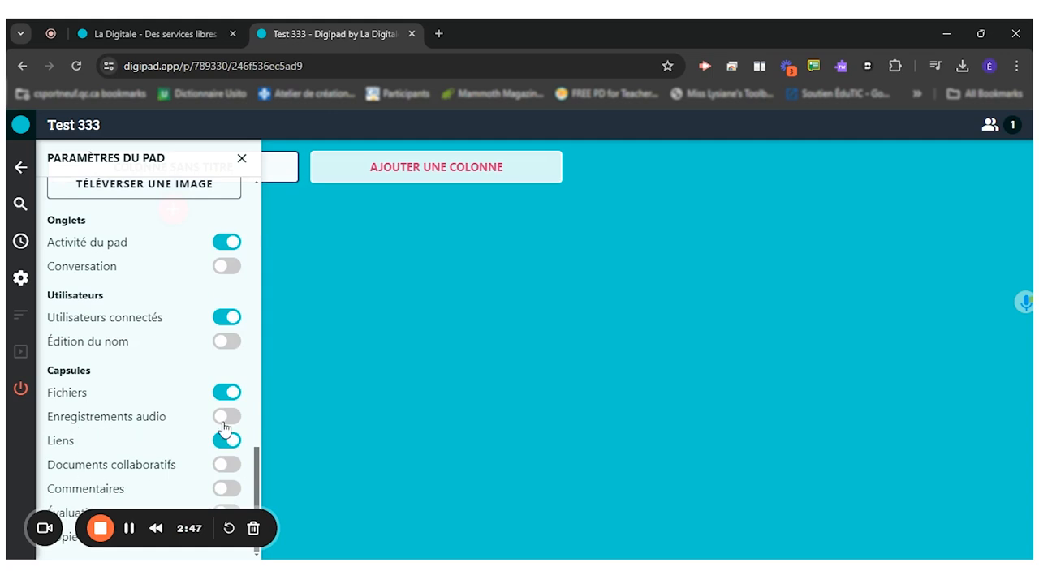
left_click(228, 440)
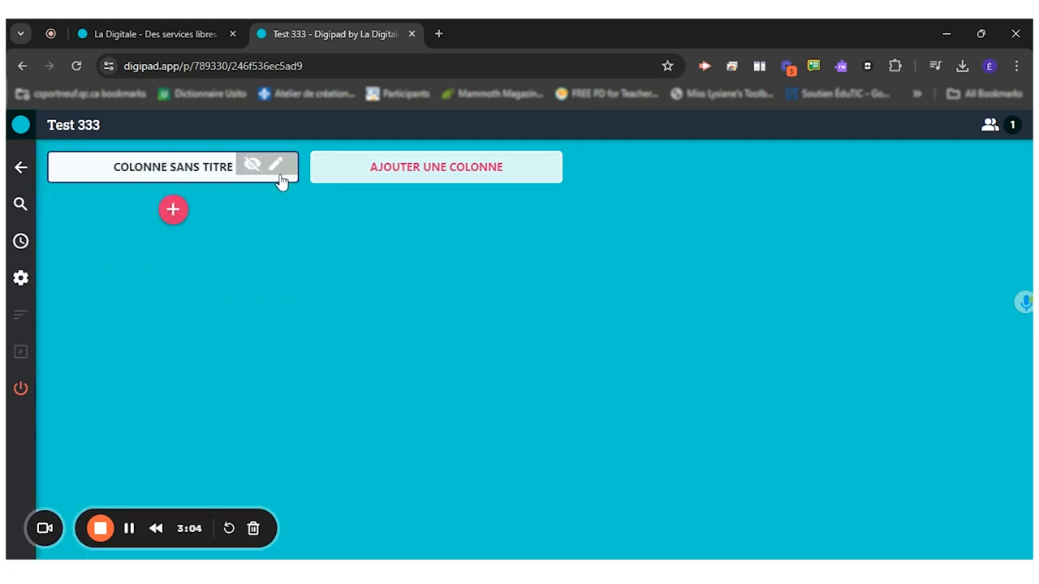
mouse_move(253, 165)
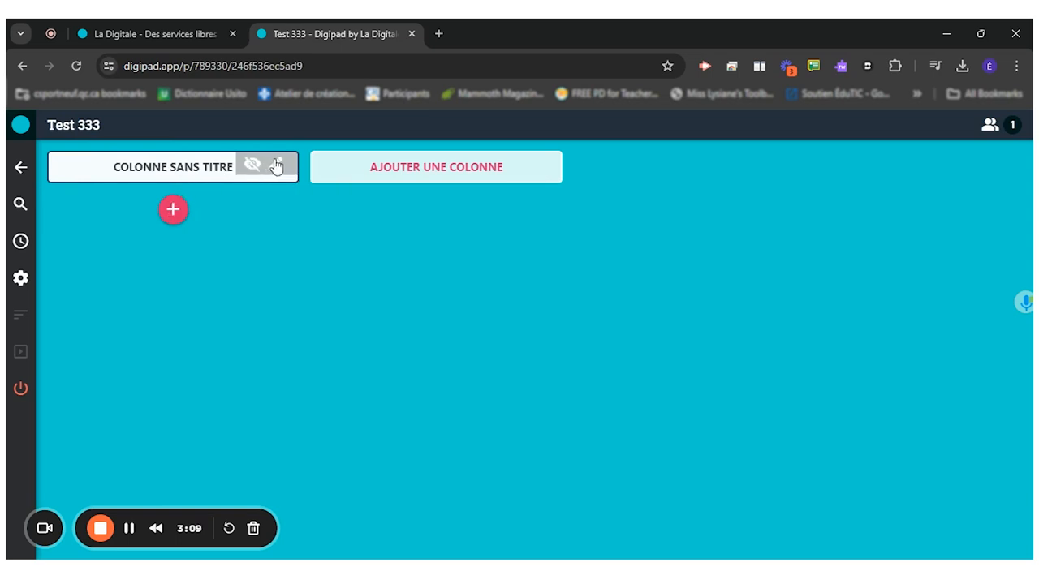
Name the columns Category One, Category 2 and Category 3, adding the two extra columns
left_click(277, 166)
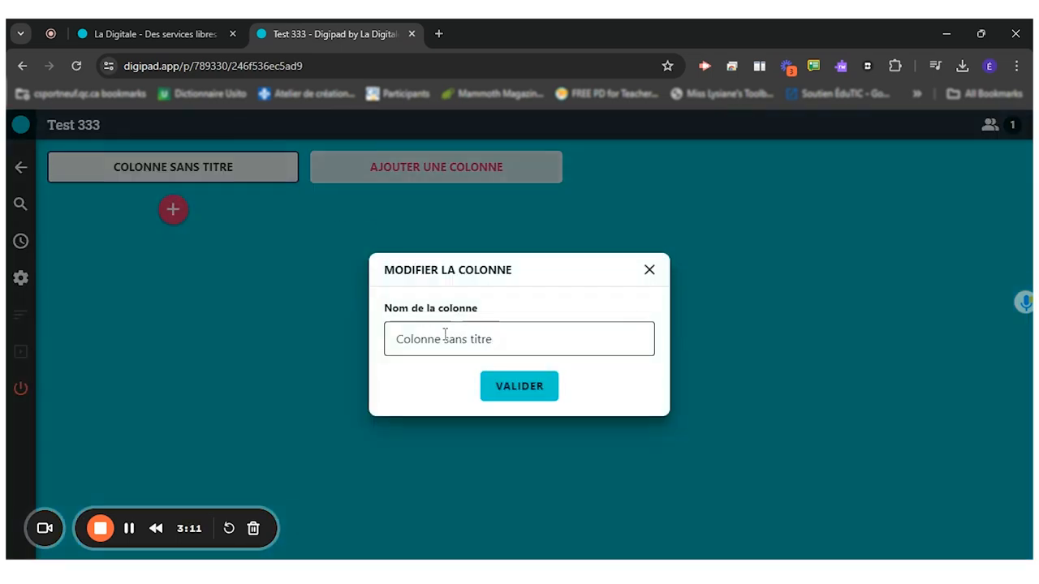
type("C")
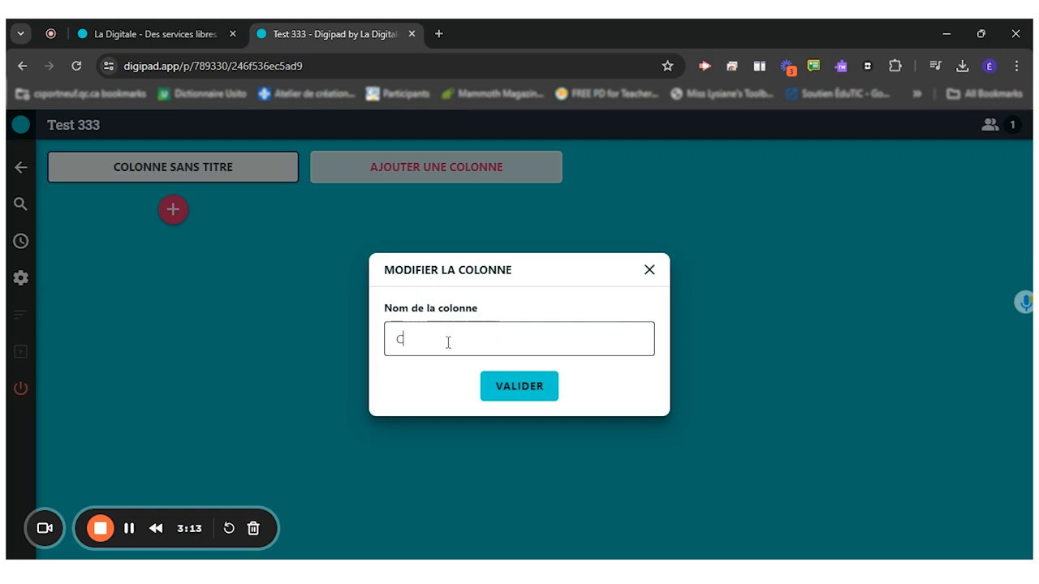
type("ategory One")
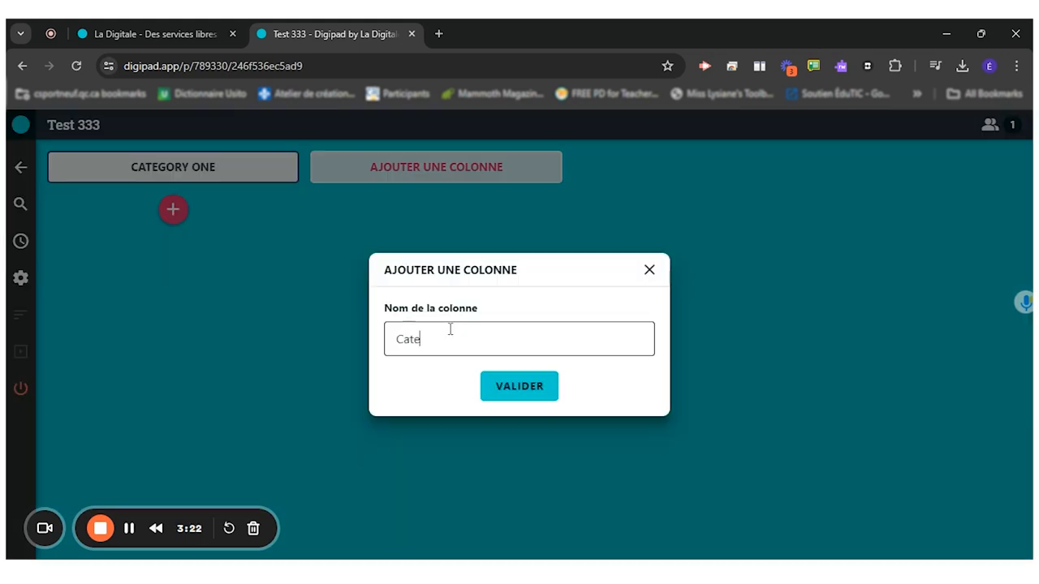
type("Category 2")
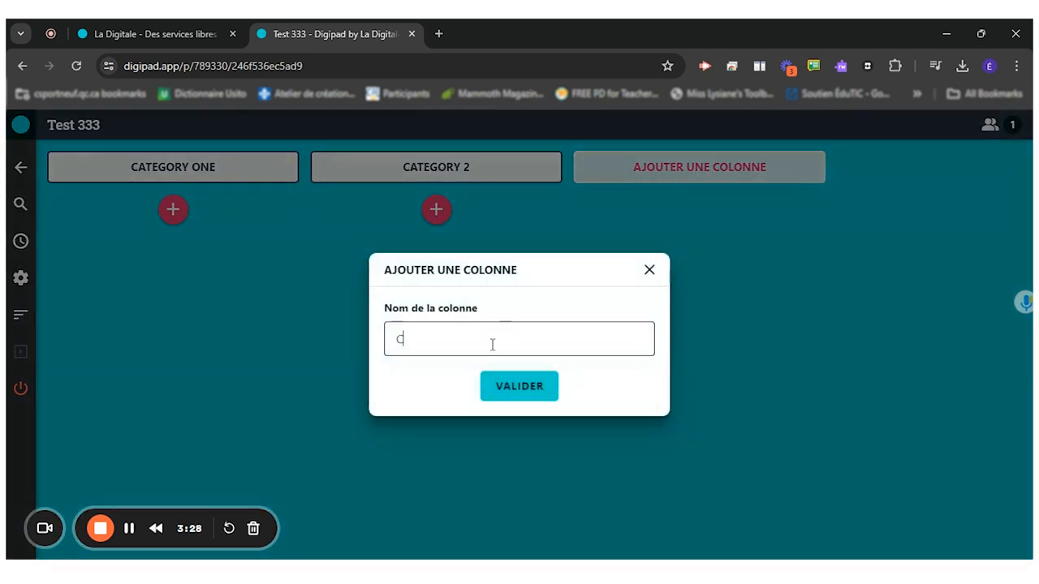
type("ategory 3")
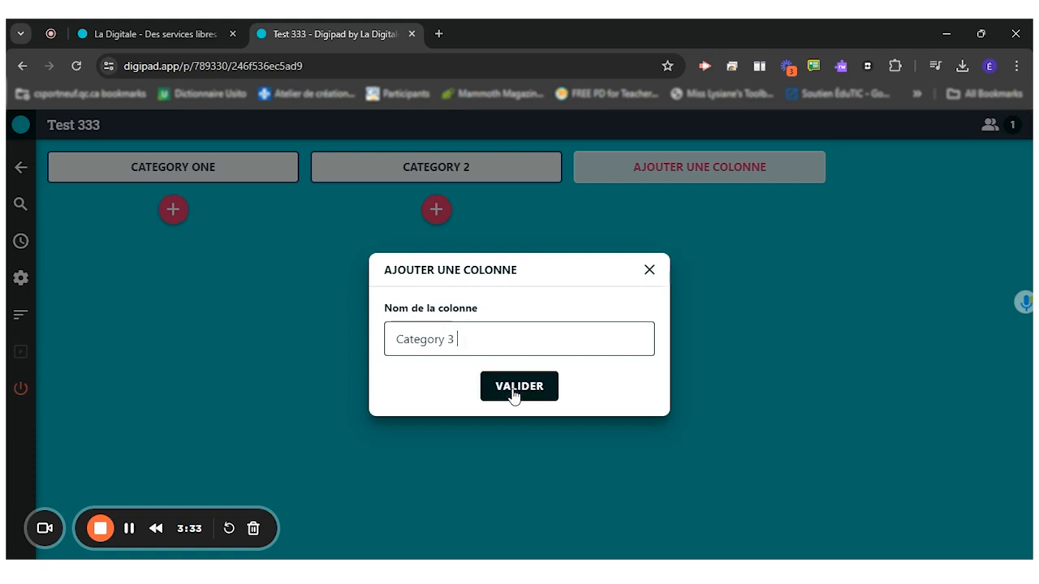
left_click(519, 386)
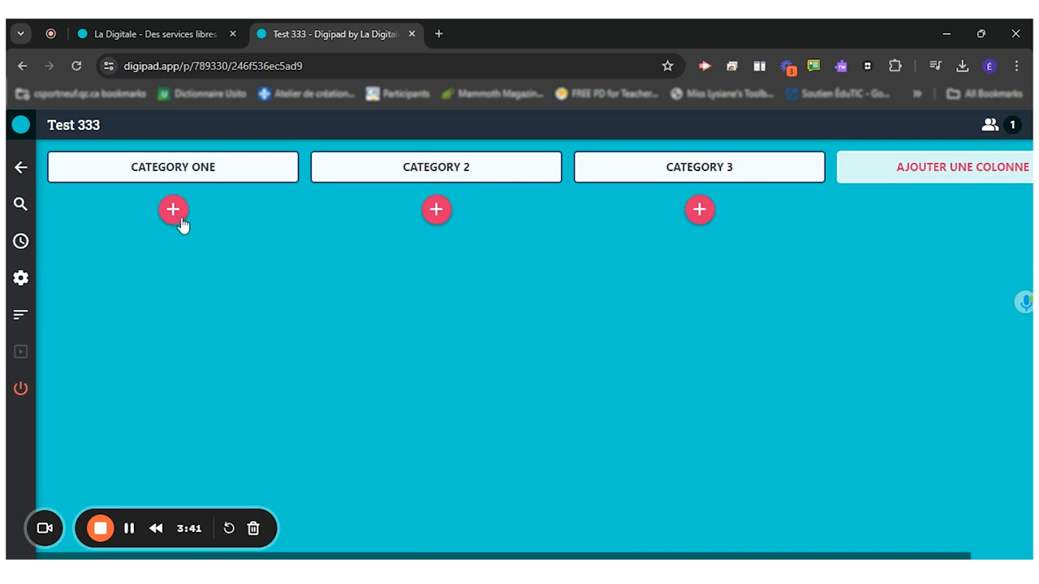
left_click(172, 210)
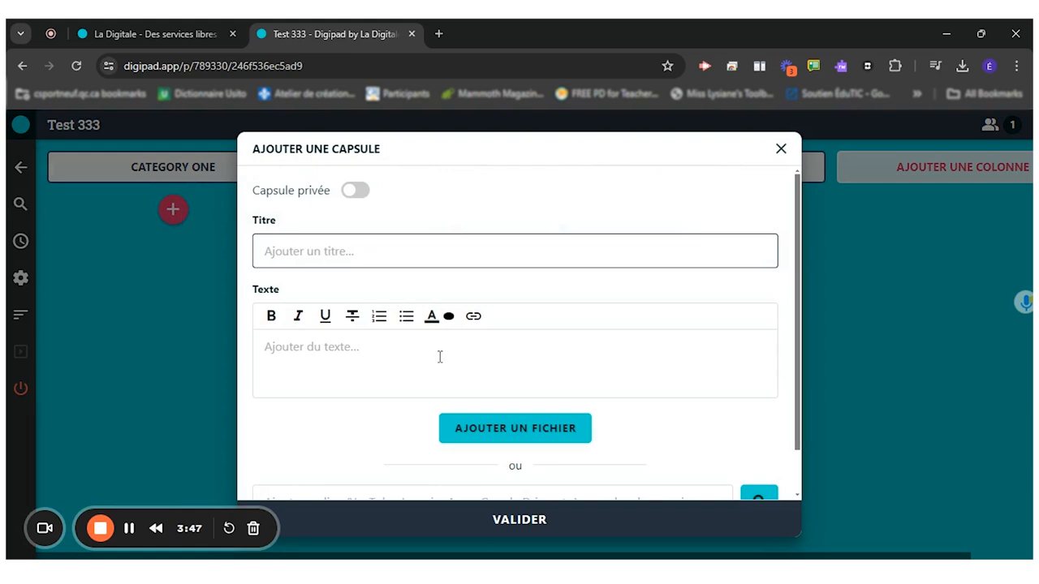
scroll("down", 3)
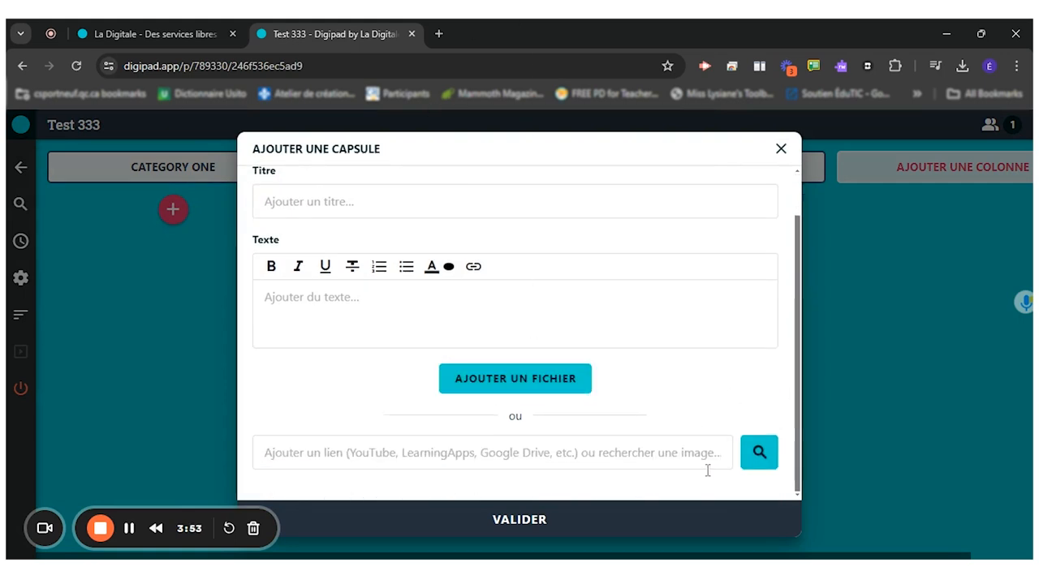
left_click(779, 149)
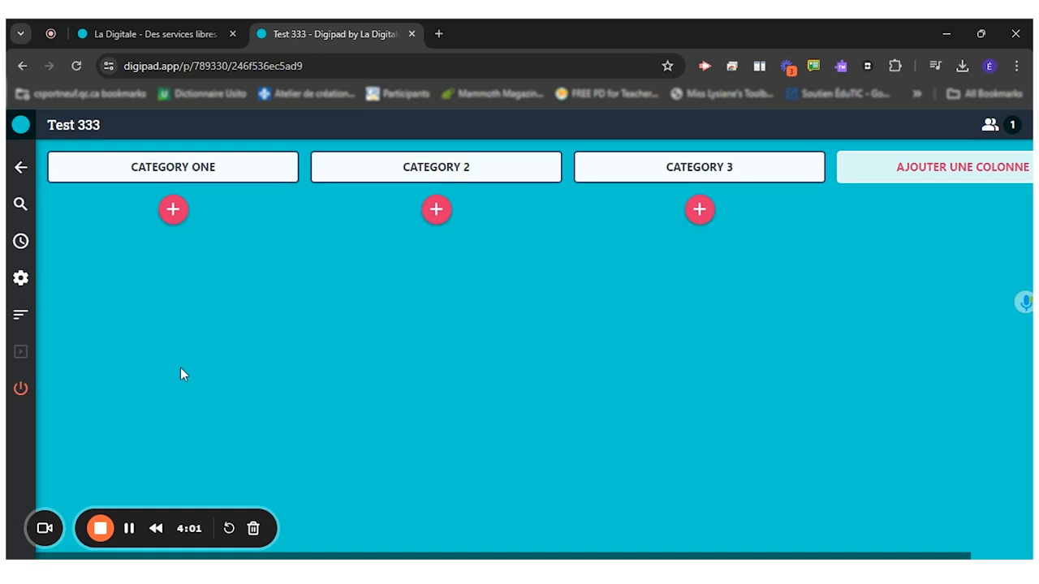
mouse_move(20, 278)
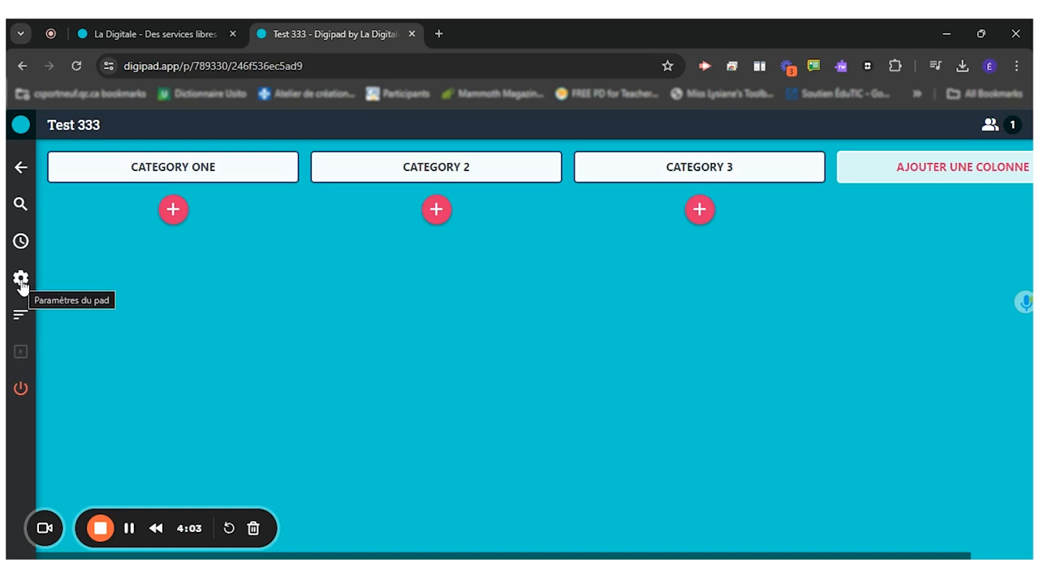
Display the Test 333 pad's QR code from Lien et code QR in its settings
left_click(20, 277)
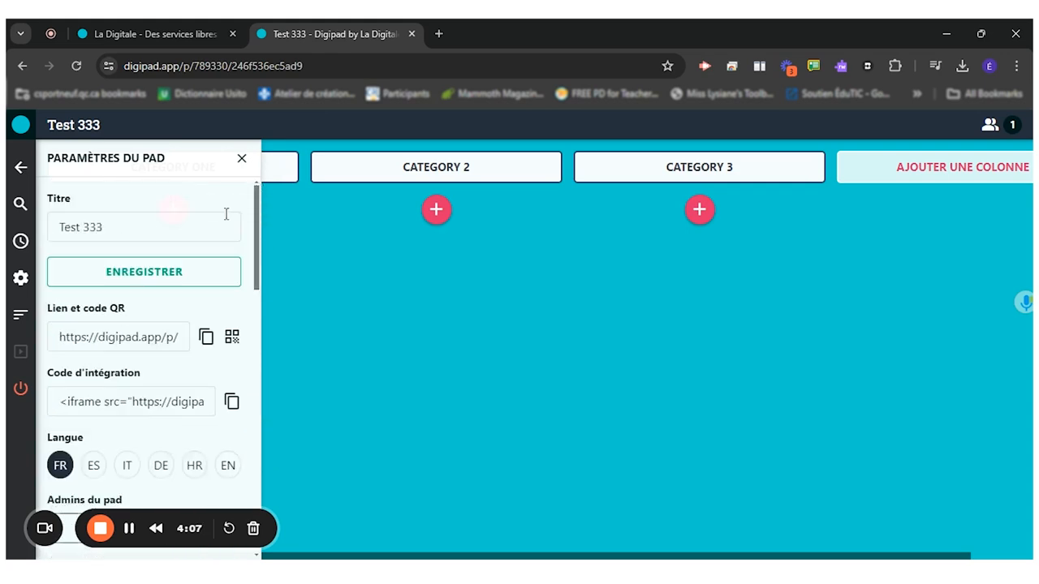
mouse_move(139, 341)
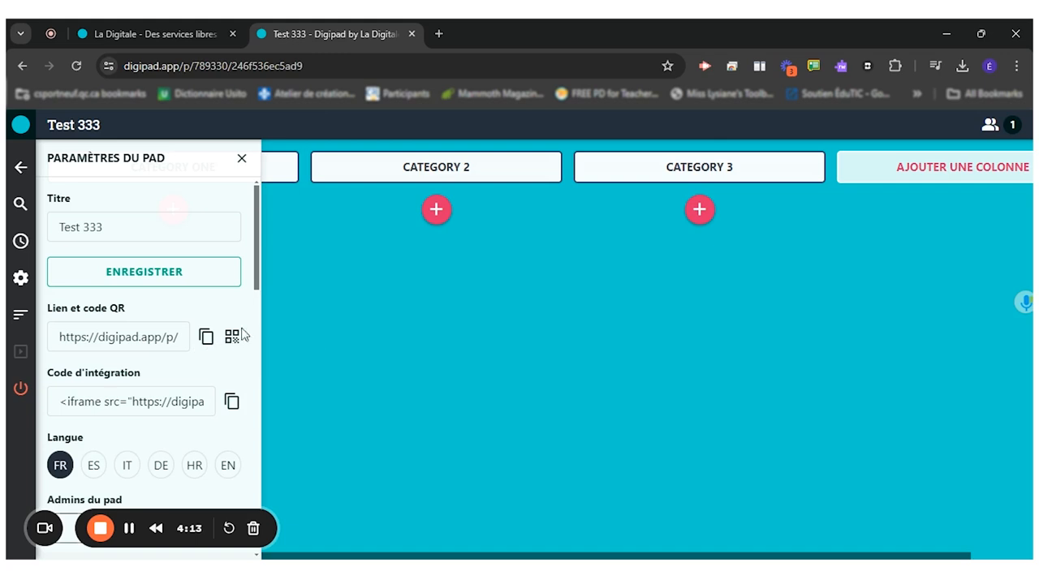
left_click(232, 336)
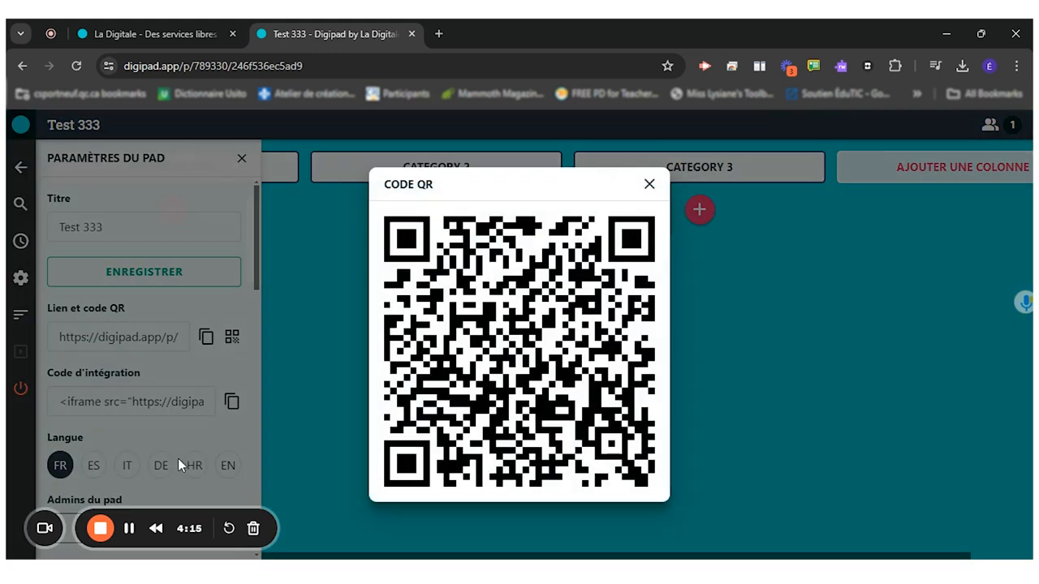
mouse_move(169, 467)
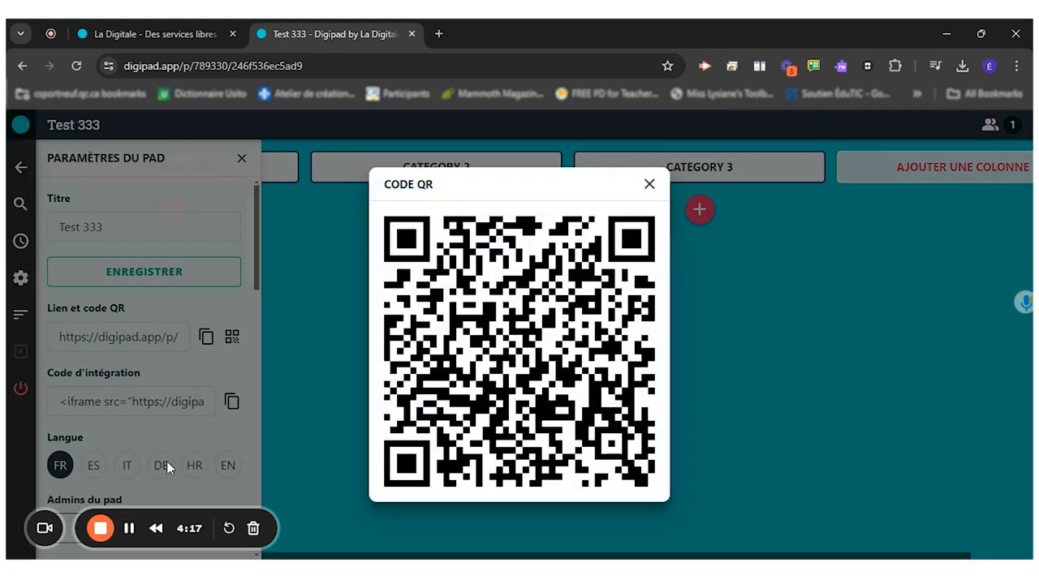